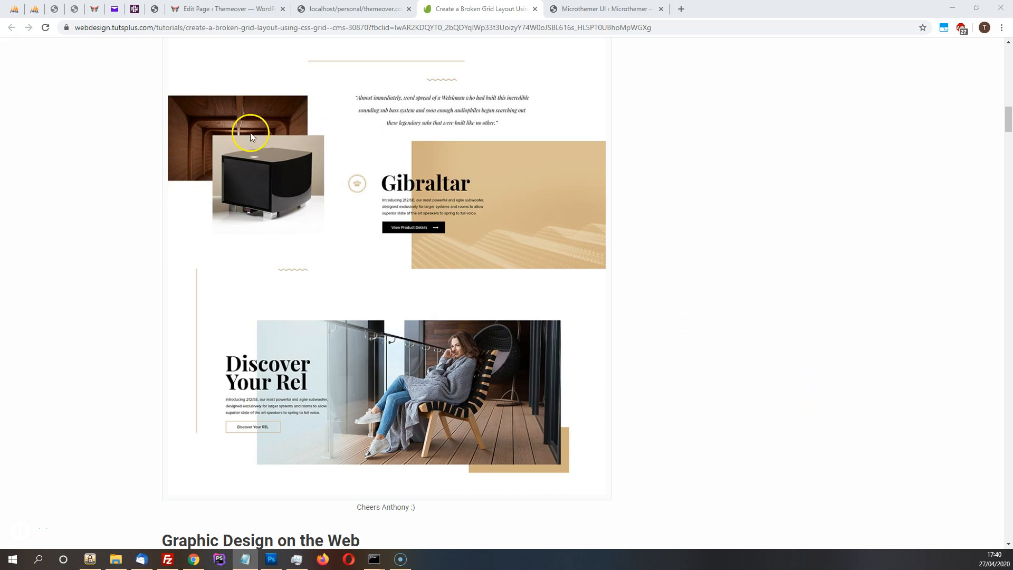
mouse_move(443, 227)
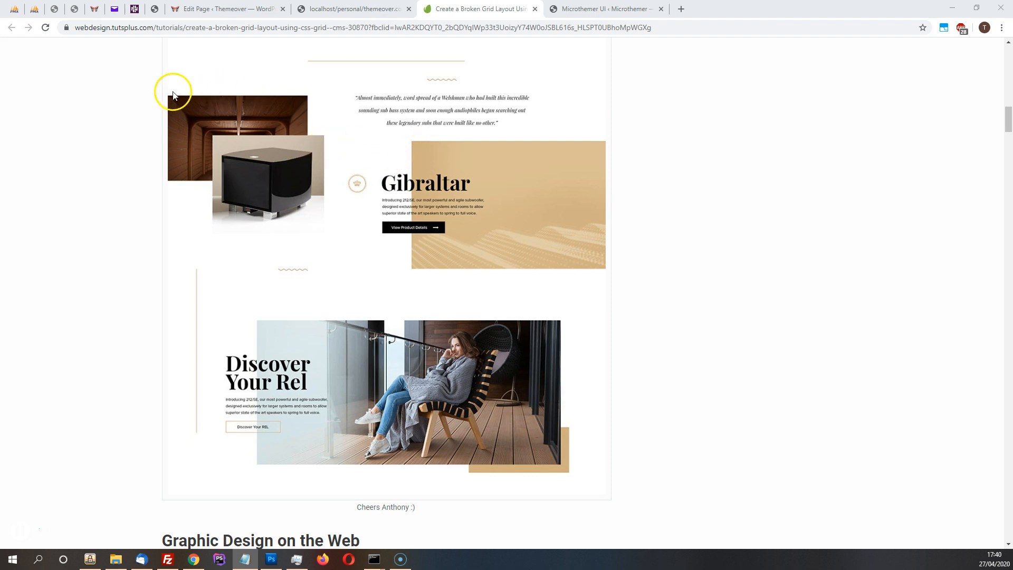
mouse_move(323, 232)
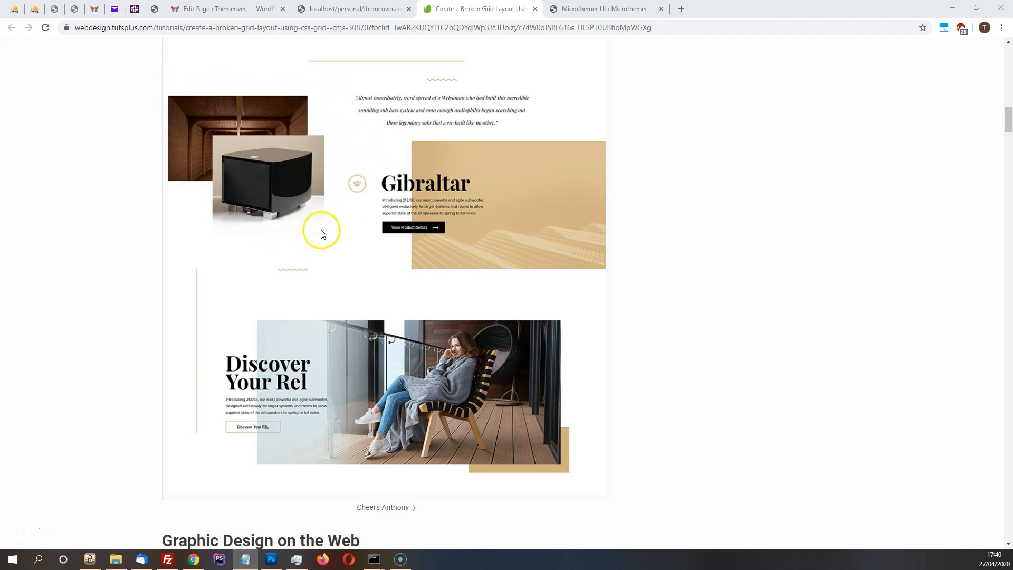
mouse_move(496, 195)
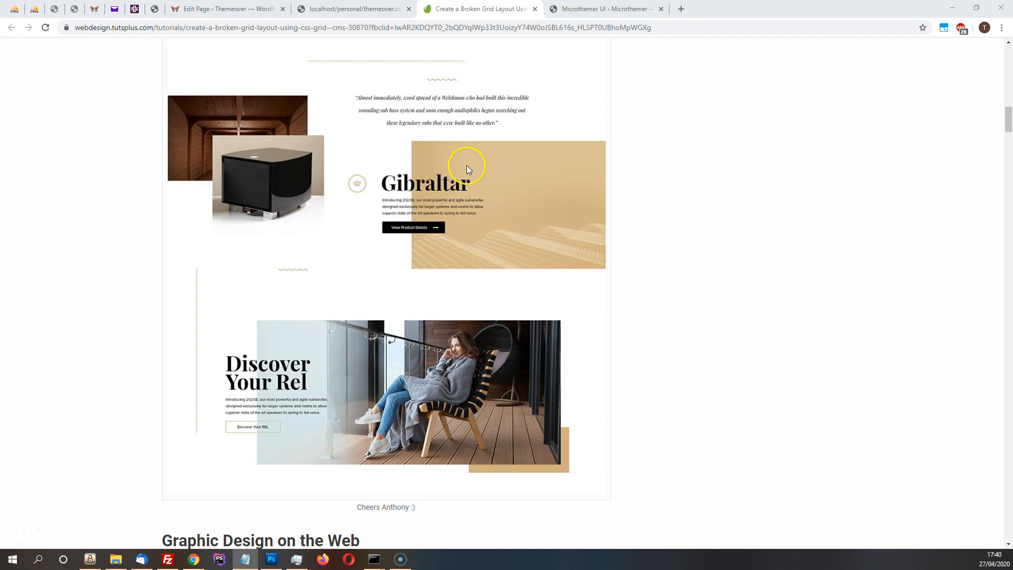
mouse_move(360, 160)
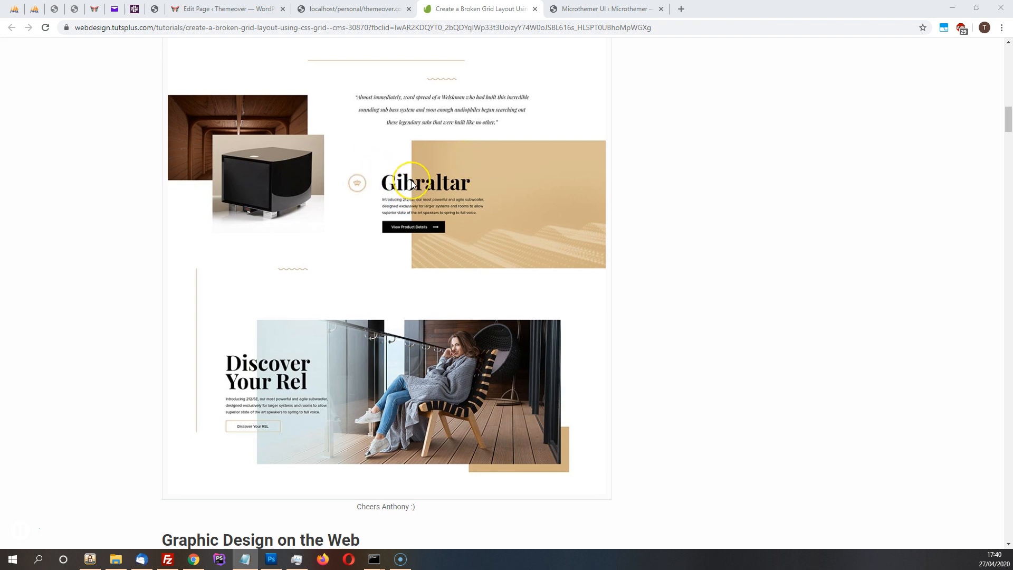
Scroll the Broken Grid Layout tutorial to its Define the Grid diagram
scroll("up", 3)
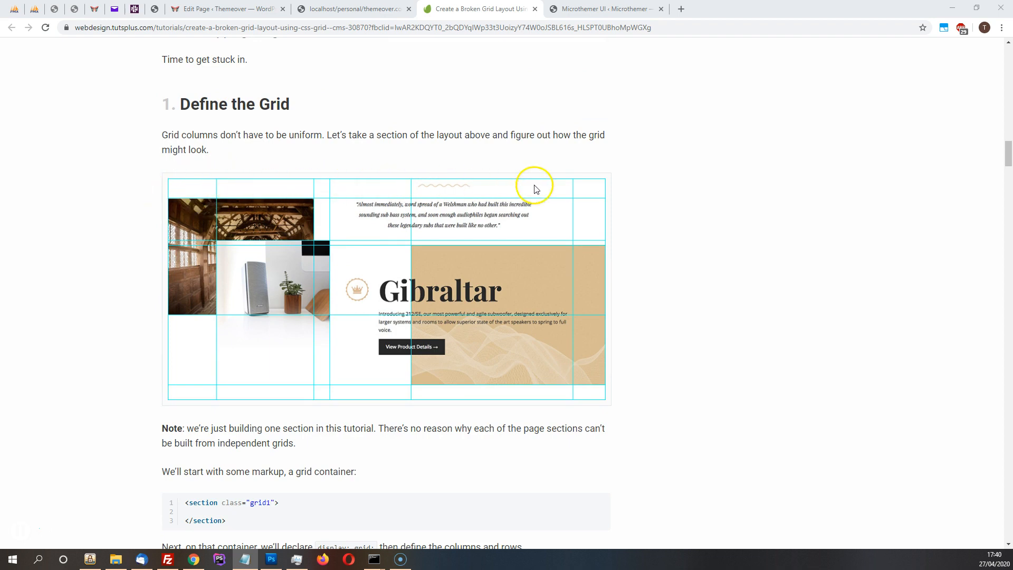
mouse_move(251, 315)
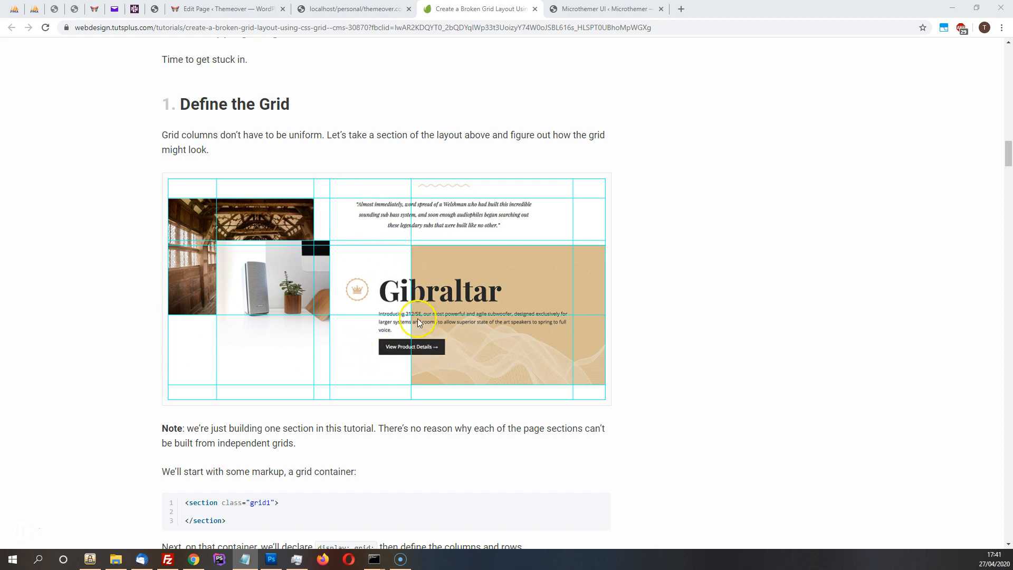
mouse_move(336, 286)
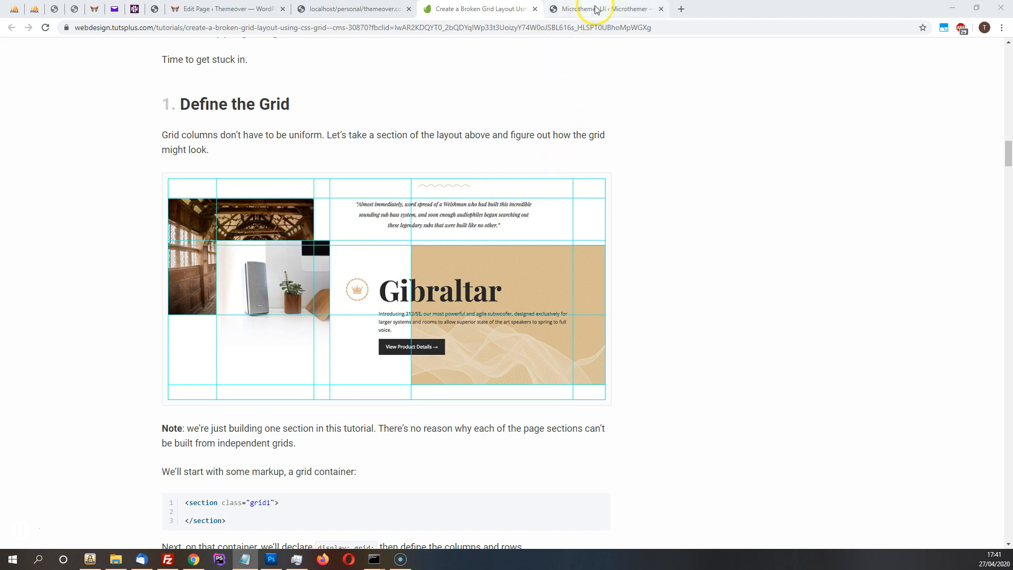
Select #post-88 .container-element-1 as the grid container and focus its Template columns field
left_click(604, 8)
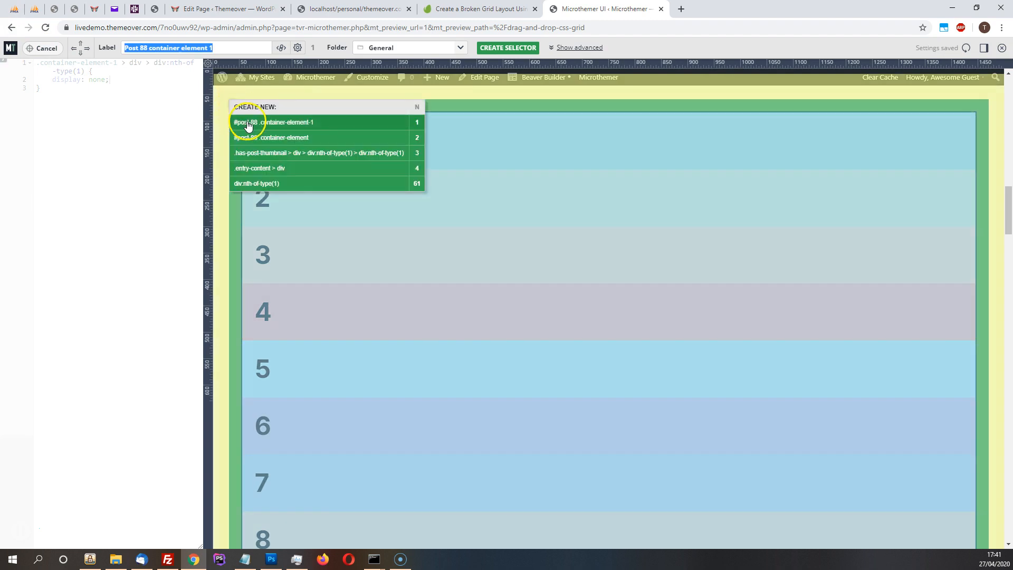
left_click(274, 123)
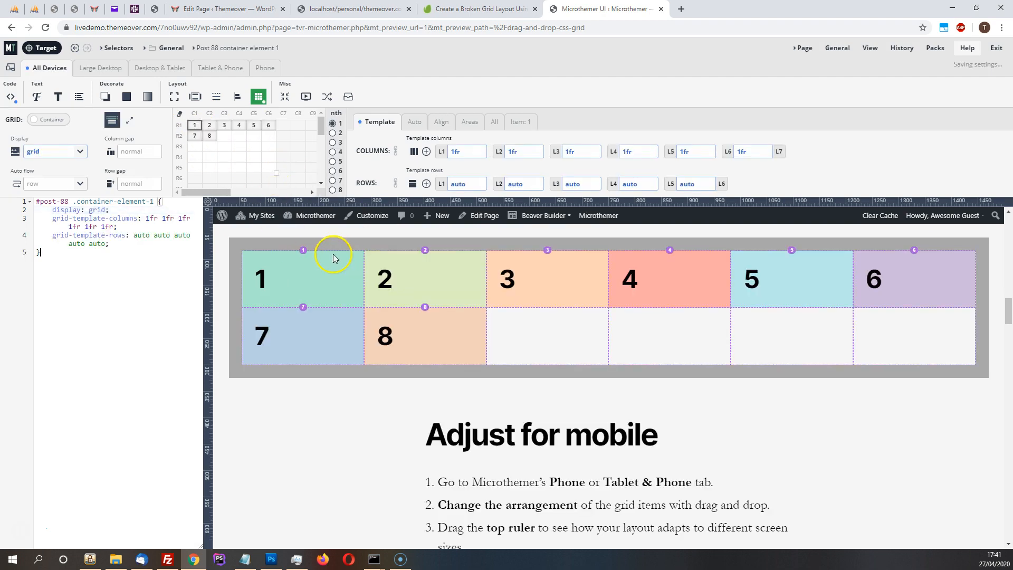
left_click(425, 151)
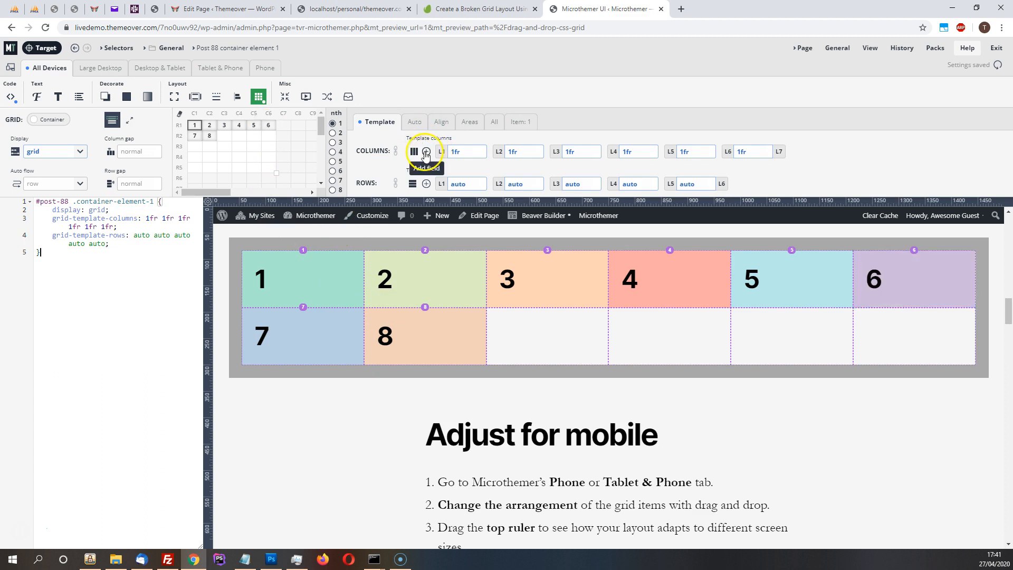
mouse_move(333, 304)
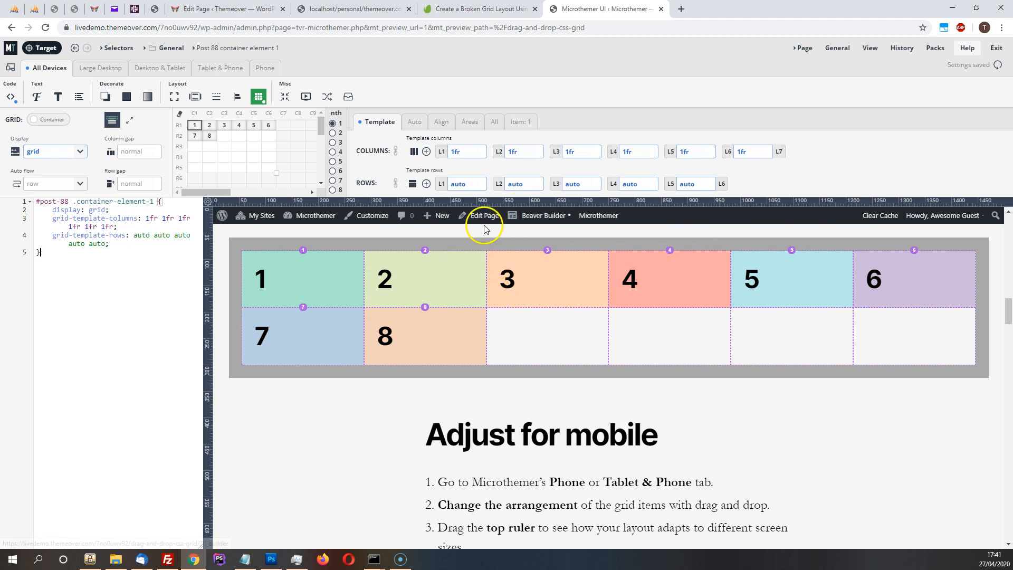
Check the tutorial's grid-template code and grab its 3fr column value
left_click(464, 151)
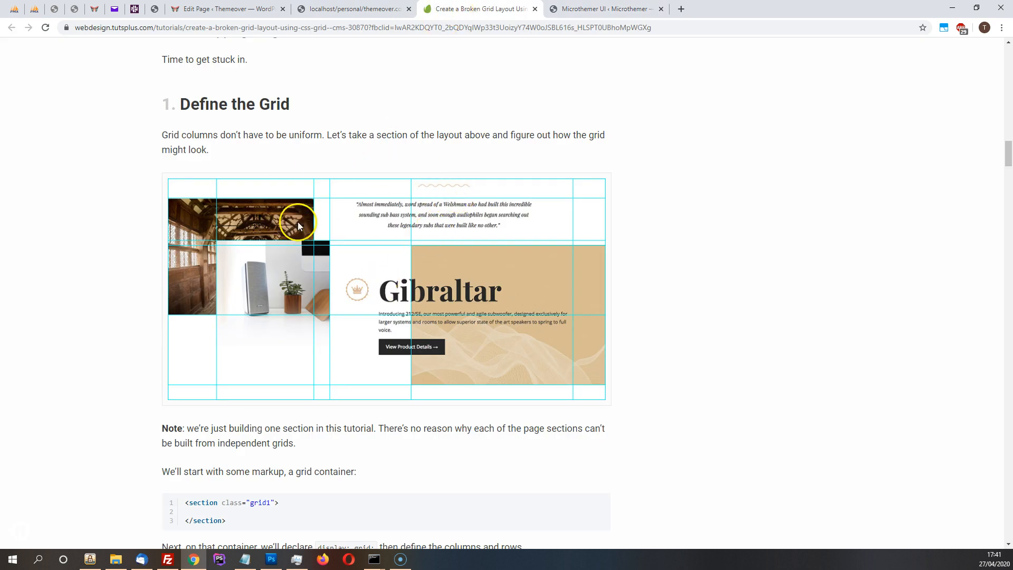
scroll("down", 3)
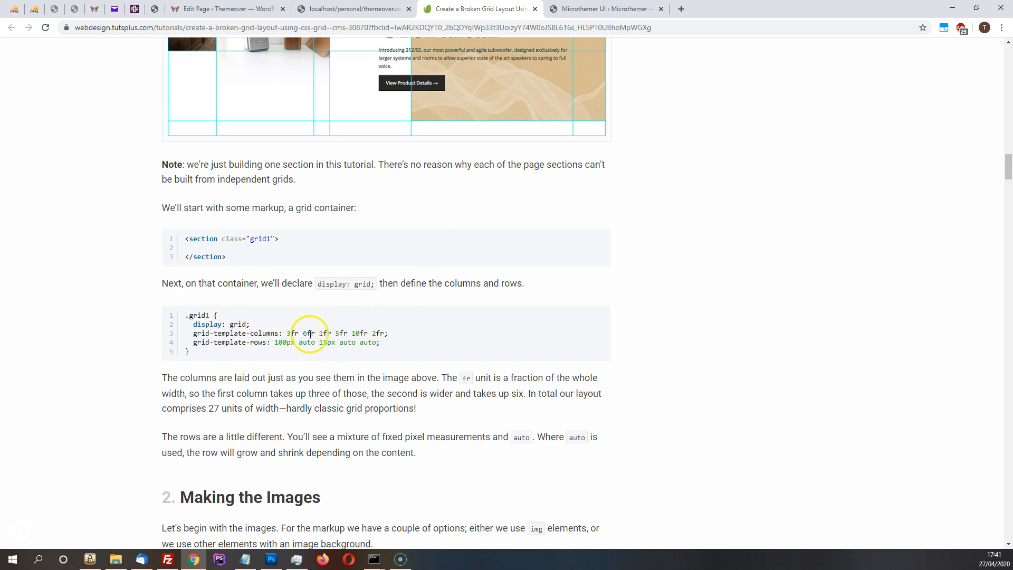
double_click(293, 334)
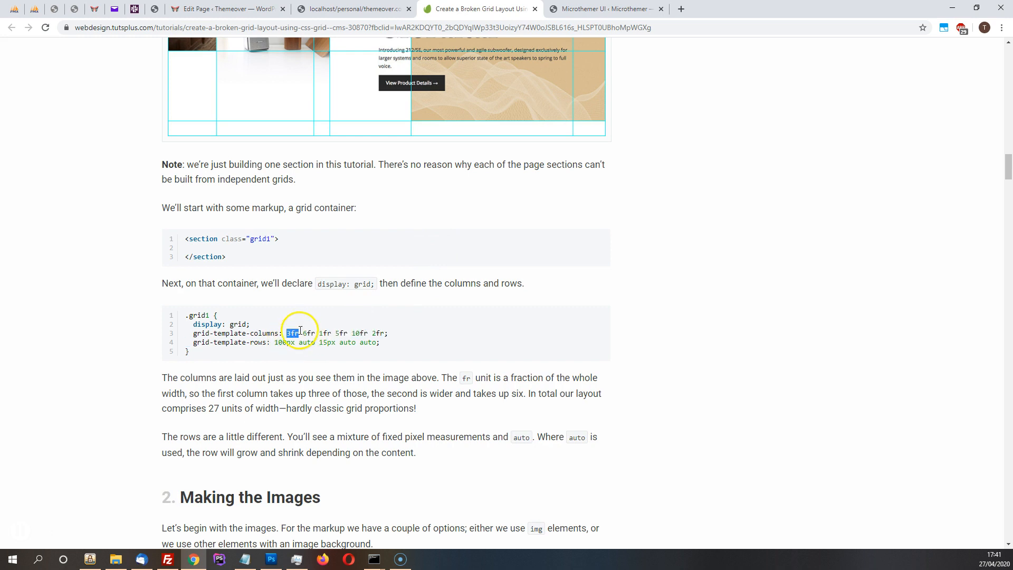
left_click(604, 9)
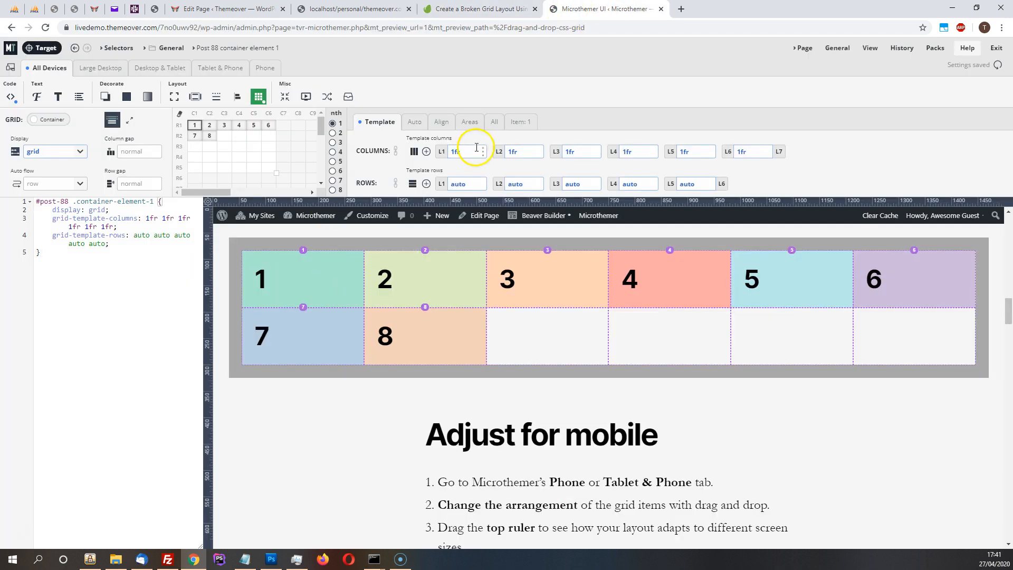
Set the first Template columns value (L1) to 3fr and apply it
left_click(457, 151)
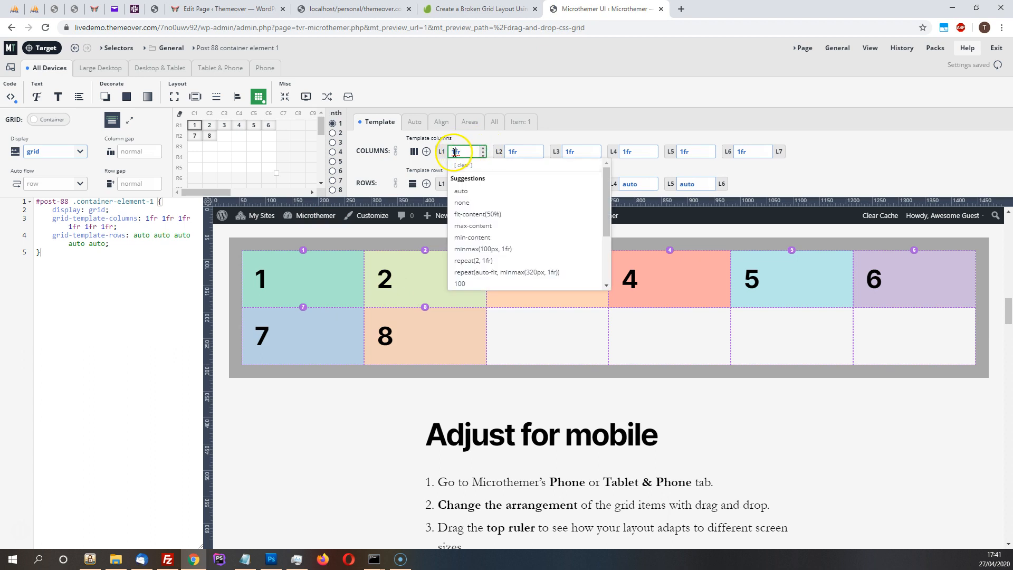
type("3fr")
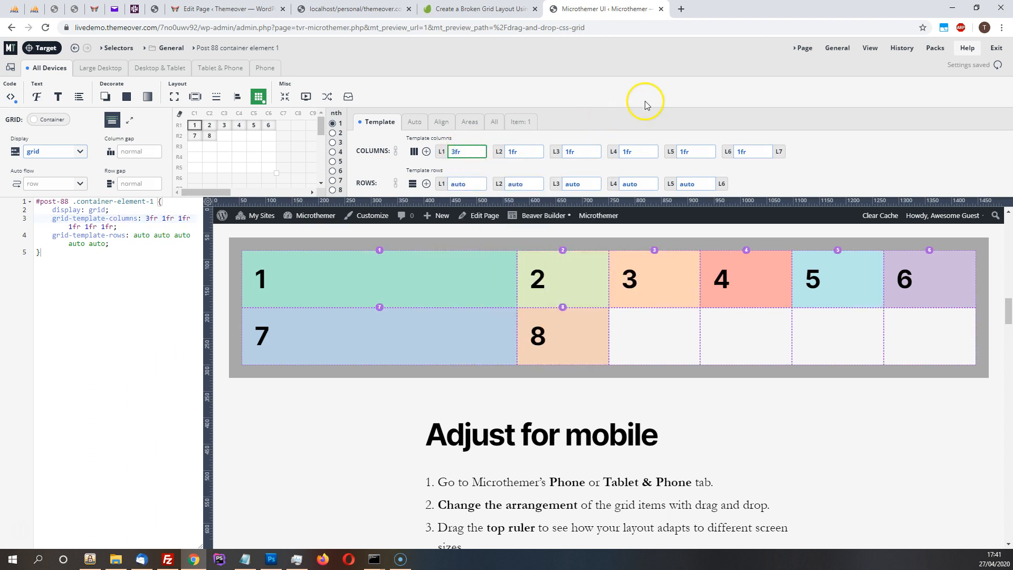
left_click(478, 8)
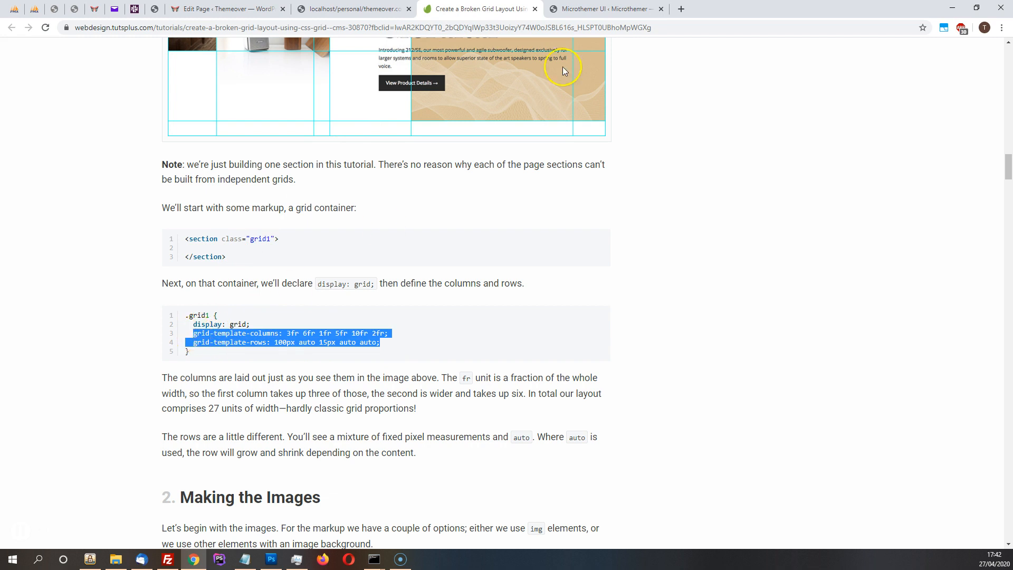
left_click(604, 9)
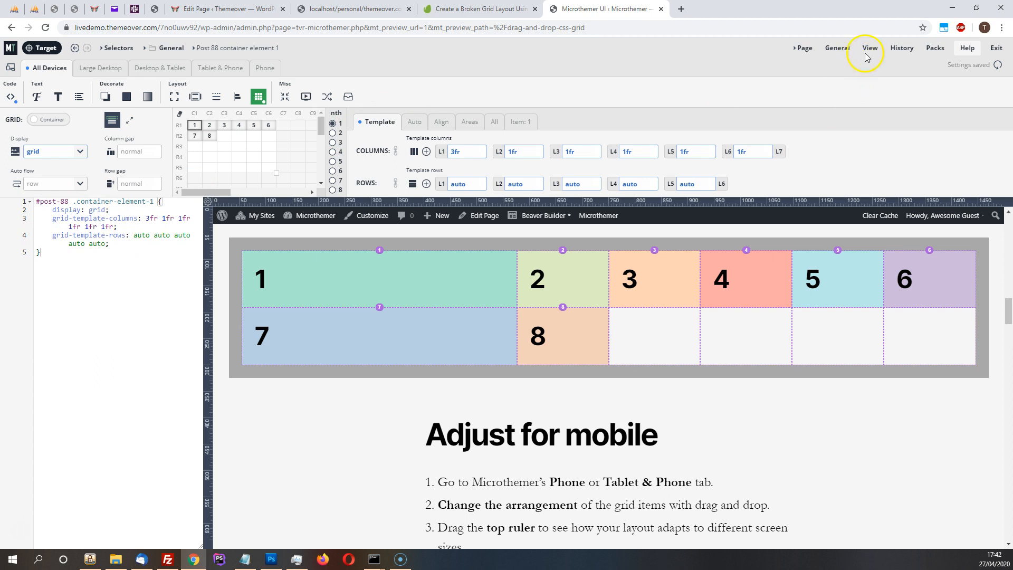
Review the container's generated grid-template-columns rule in the stylesheet
left_click(870, 48)
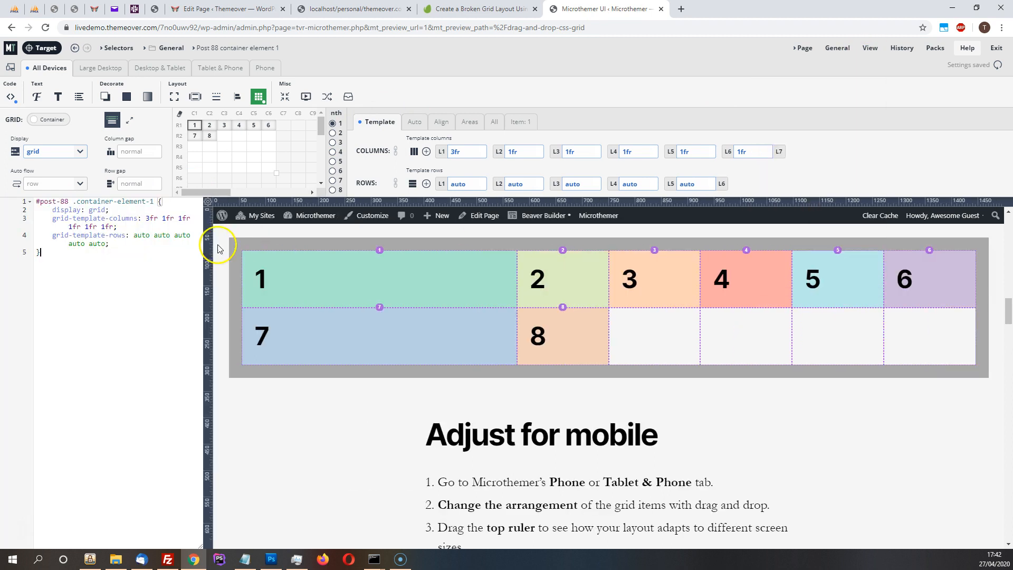
mouse_move(100, 244)
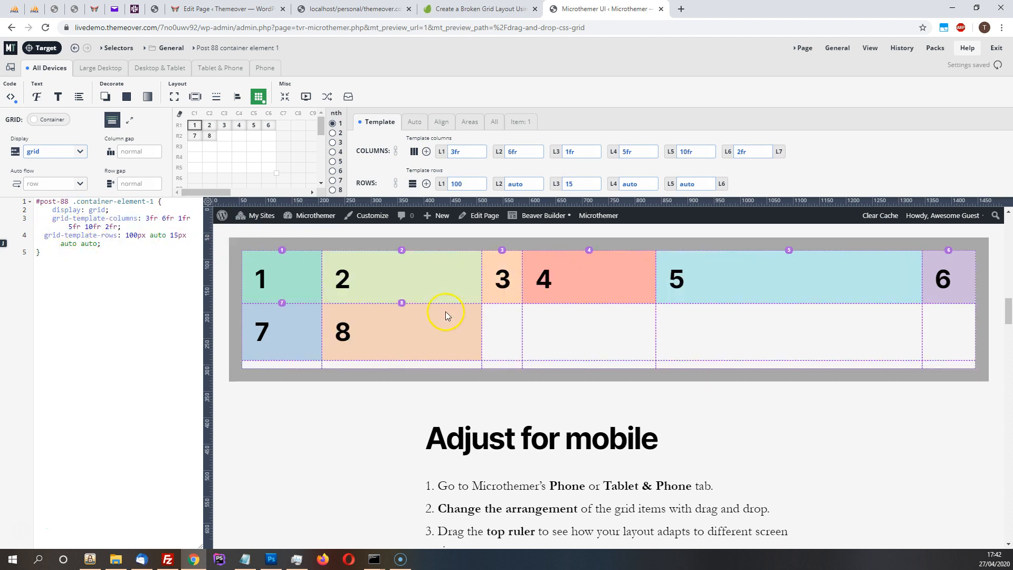
mouse_move(235, 294)
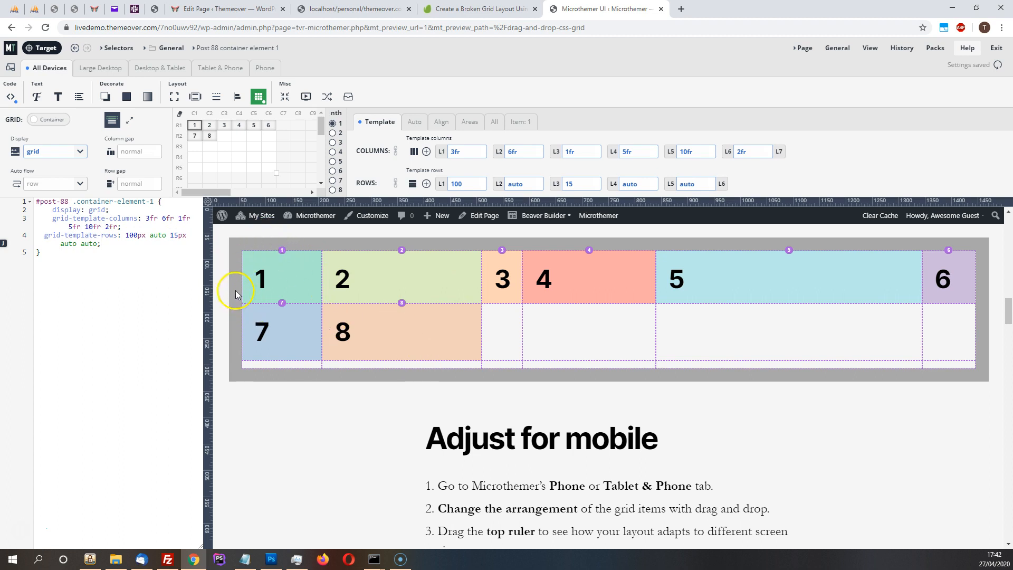
mouse_move(174, 96)
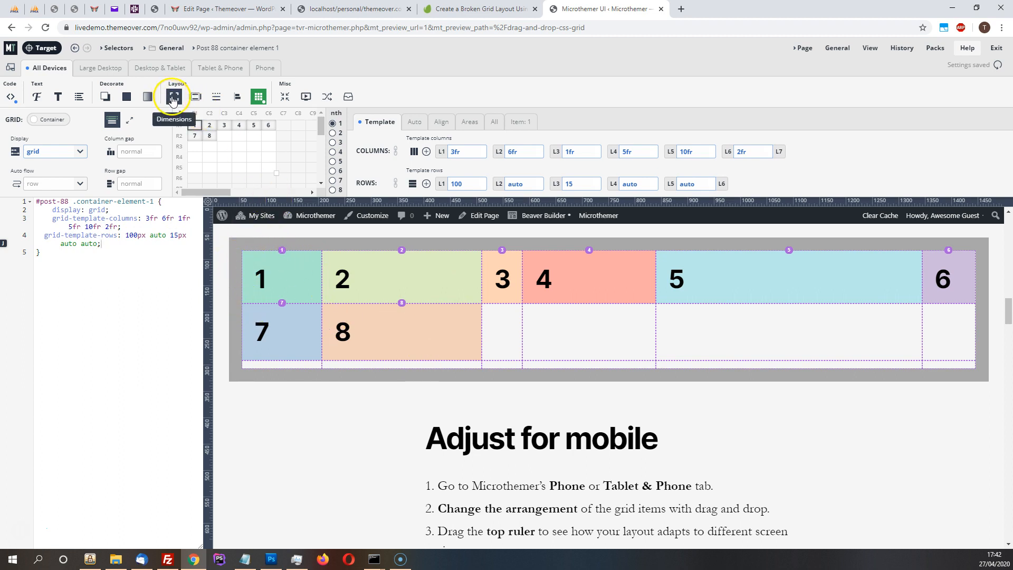
Set the container Height to 500 and enable the Grid layout controls
left_click(173, 96)
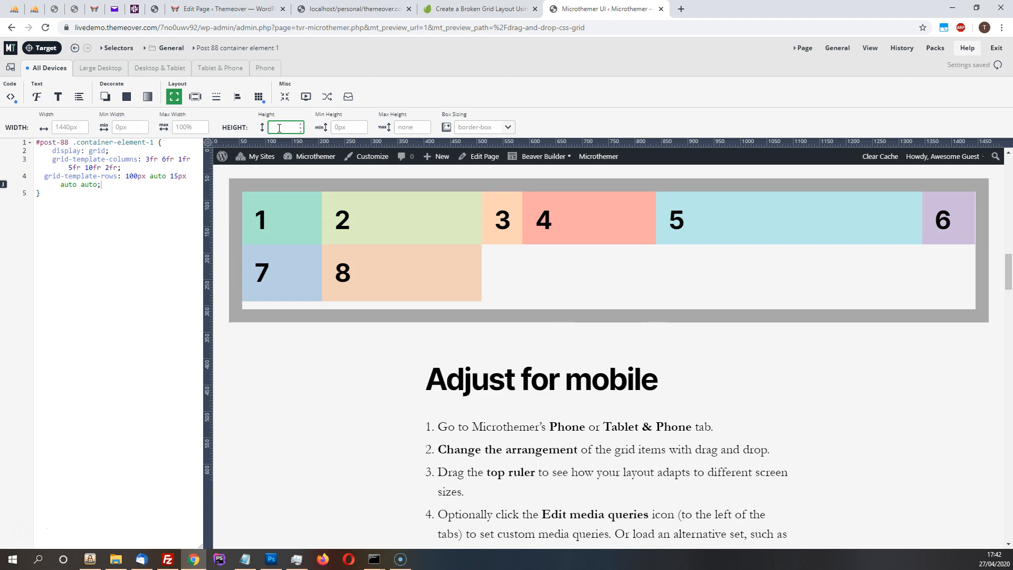
type("500")
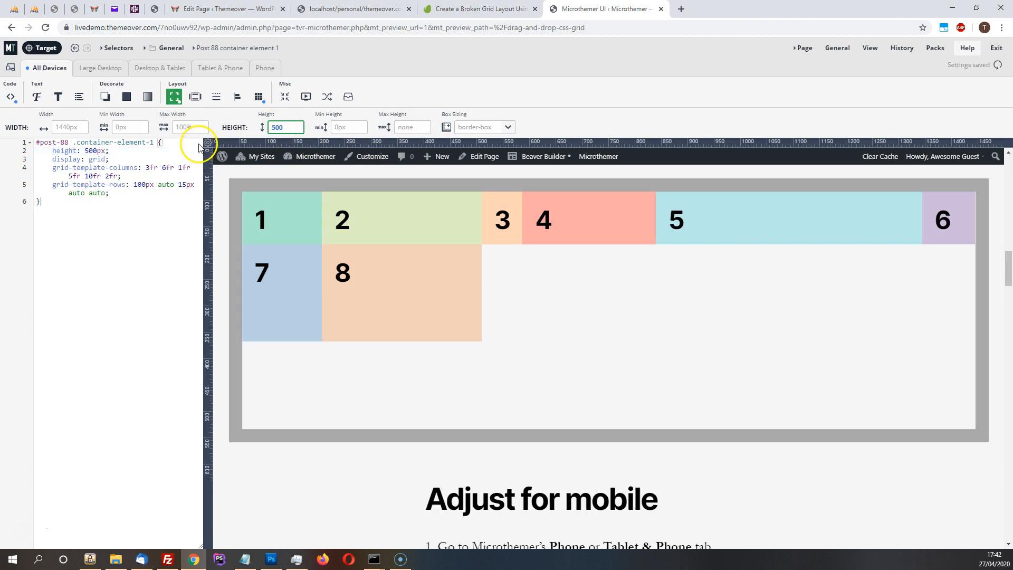
left_click(259, 96)
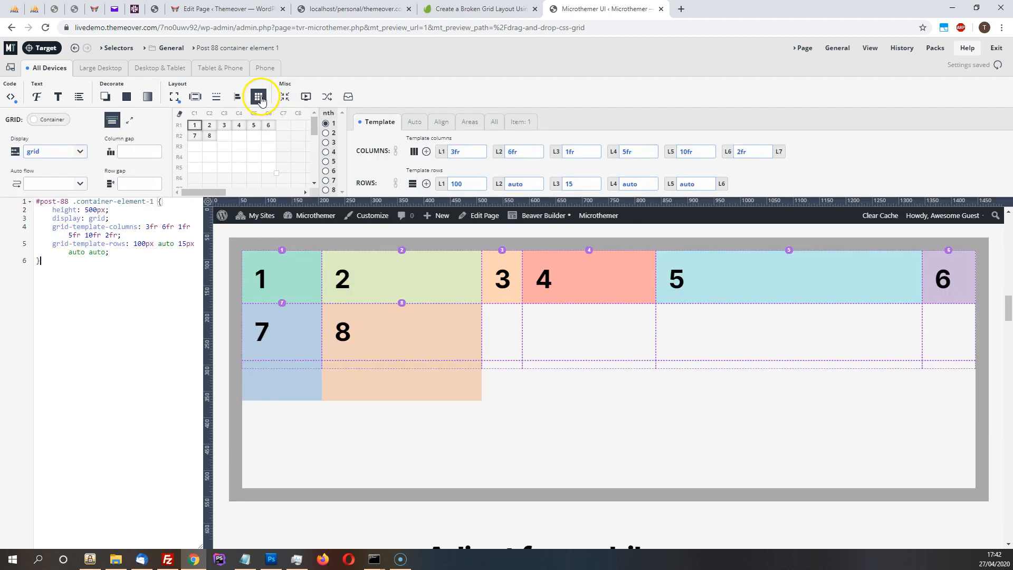
left_click(259, 96)
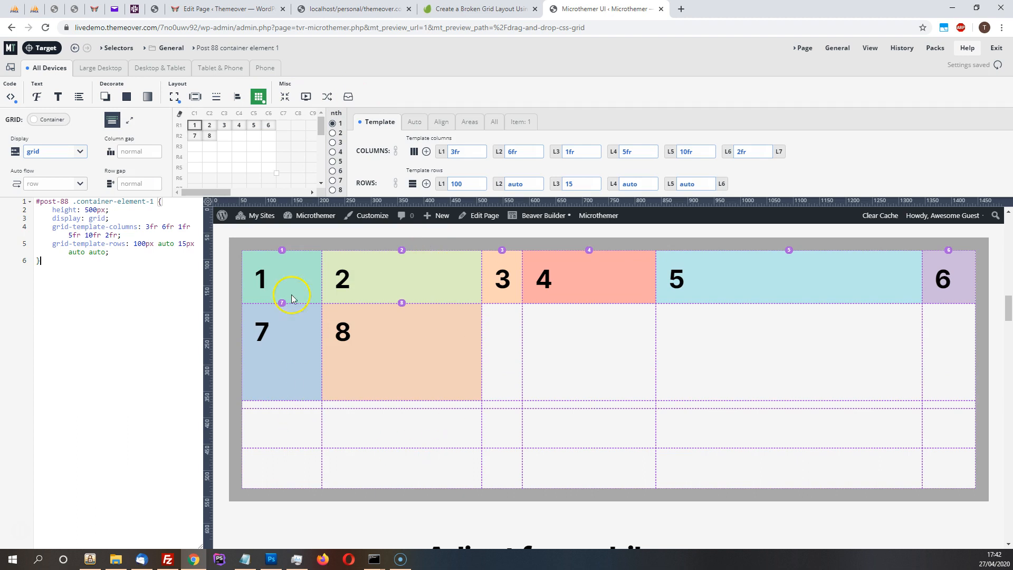
mouse_move(807, 325)
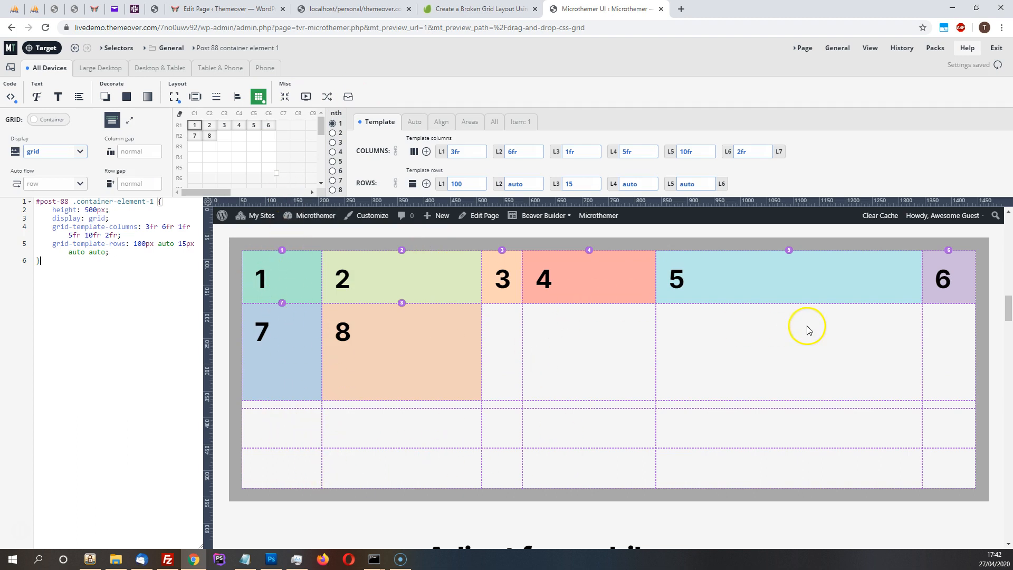
Return to the Tuts+ tutorial's Define the Grid diagram for reference
left_click(478, 8)
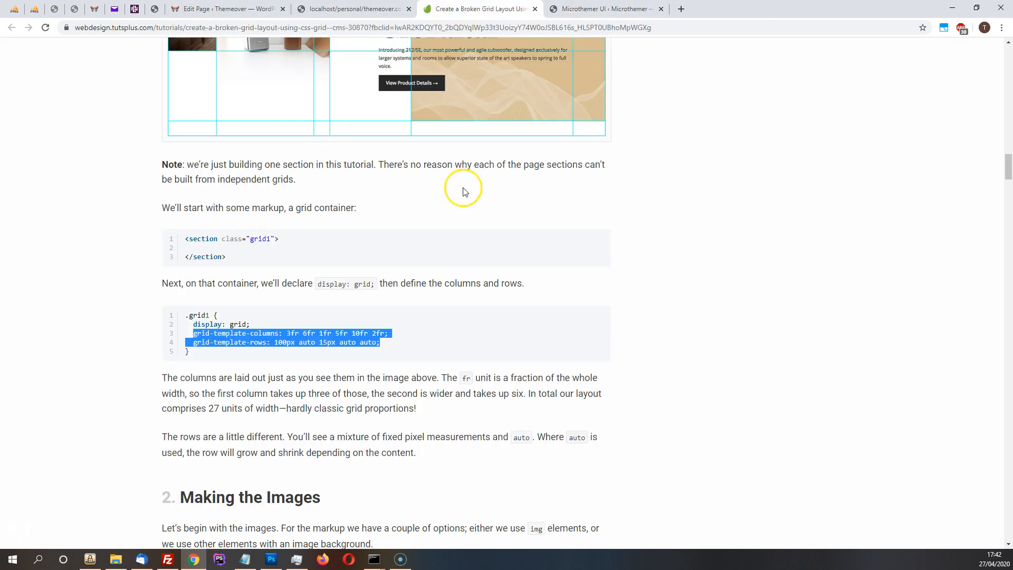
scroll("up", 3)
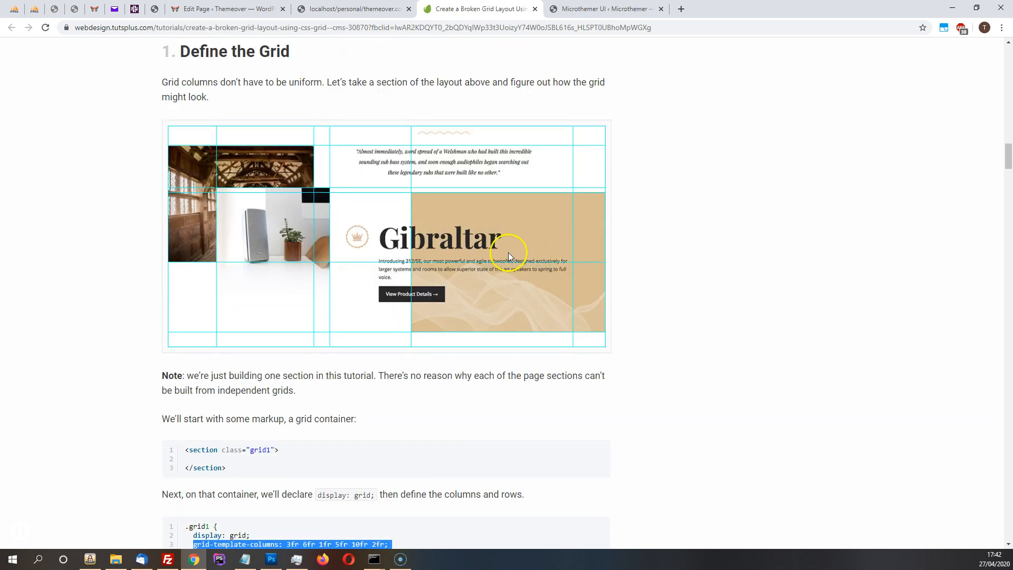
mouse_move(587, 8)
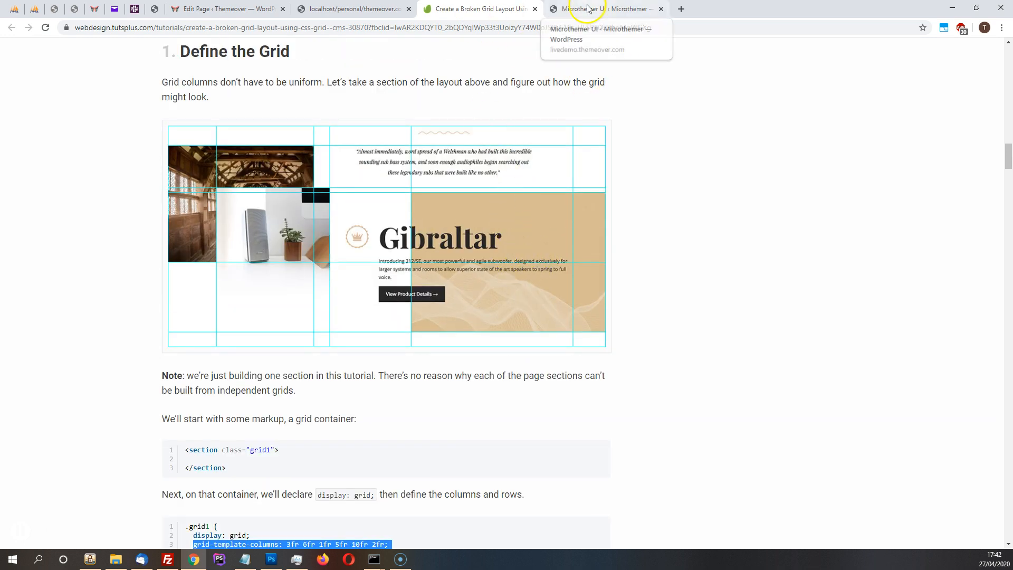
Place item 5 across columns 2–3 and rows 2–3 (grid area 2 / 2 / 4 / 4)
left_click(605, 8)
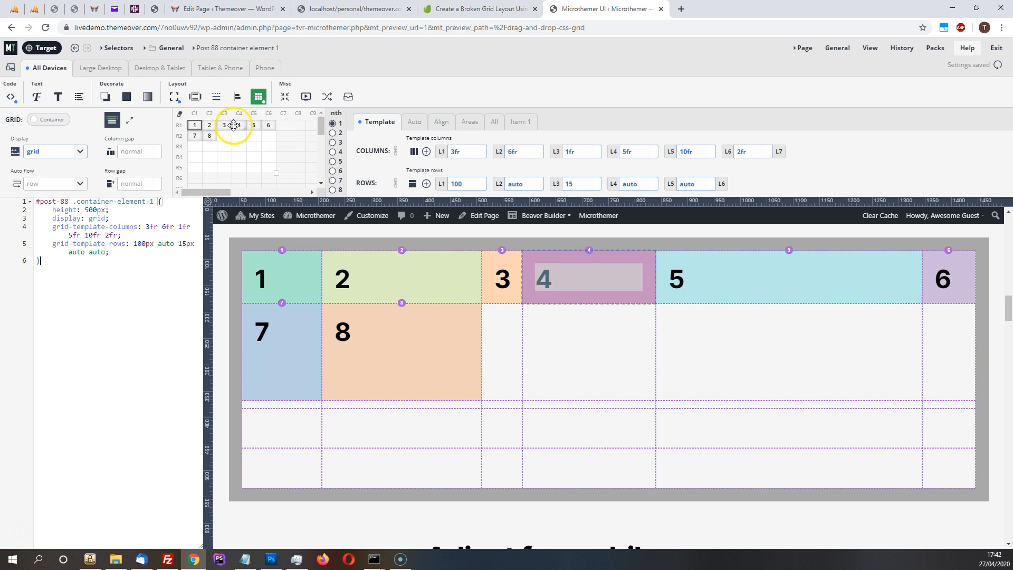
left_click(194, 136)
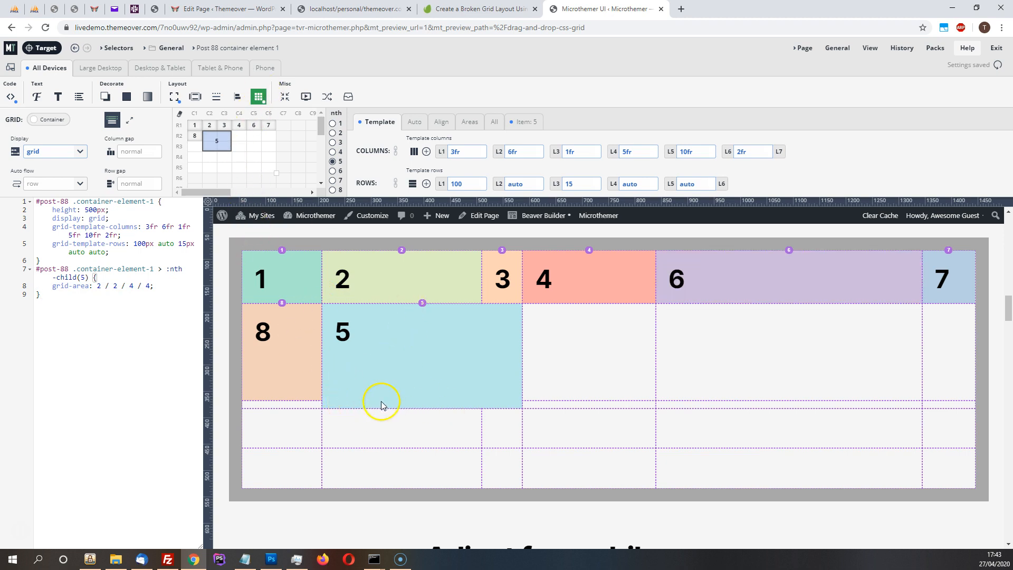
mouse_move(456, 411)
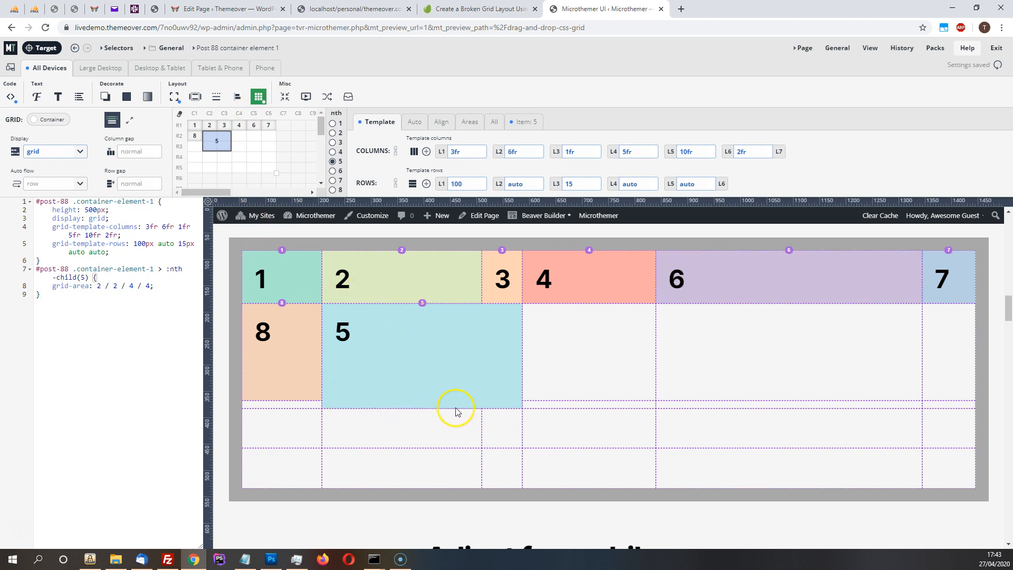
mouse_move(289, 148)
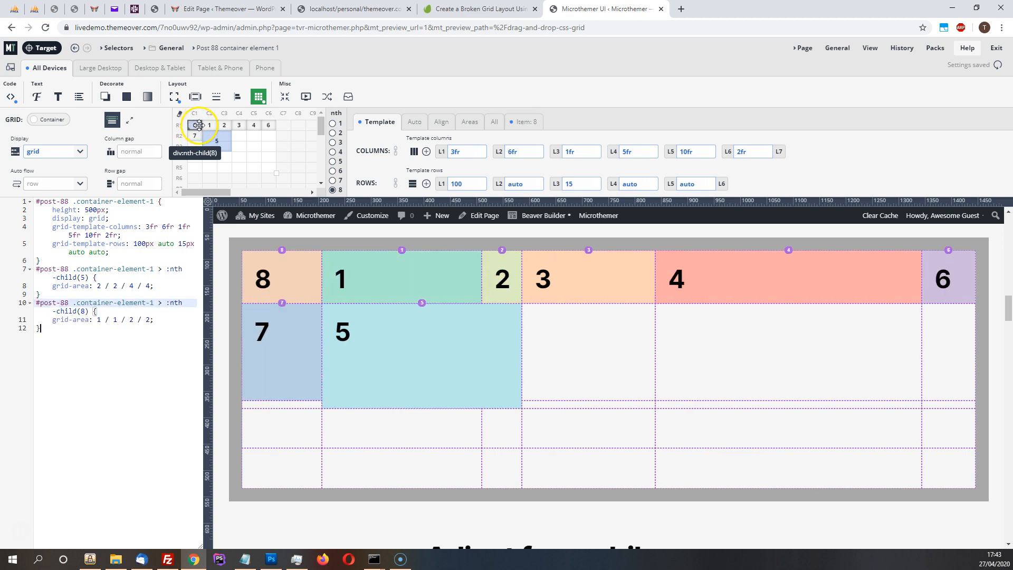
Resize item 8 to cover columns 1–2 and rows 1–2 (grid area 1 / 1 / 3 / 3)
left_click(201, 132)
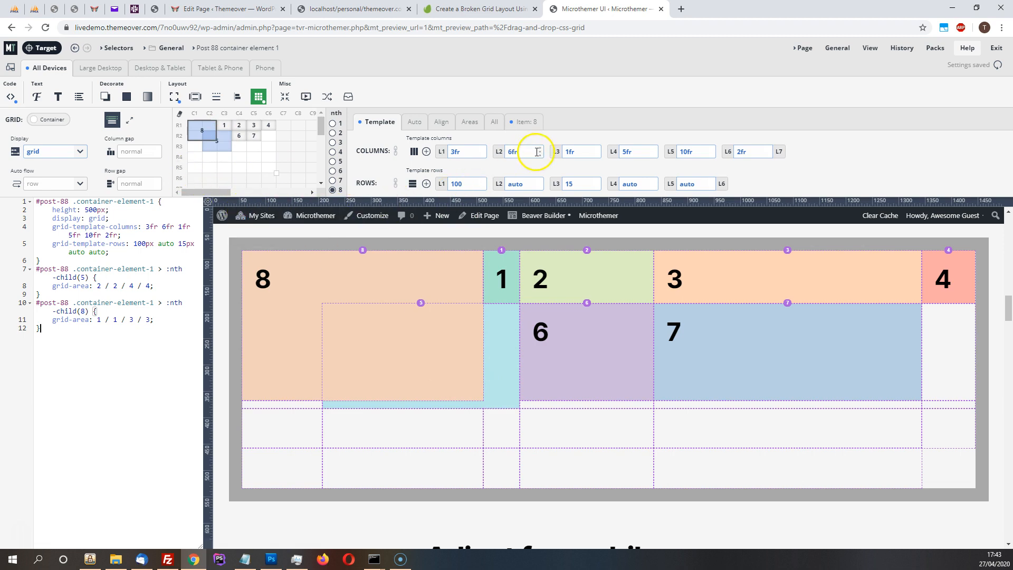
Show Item: 8's placement settings and enter -1 in its Z-index field
left_click(524, 121)
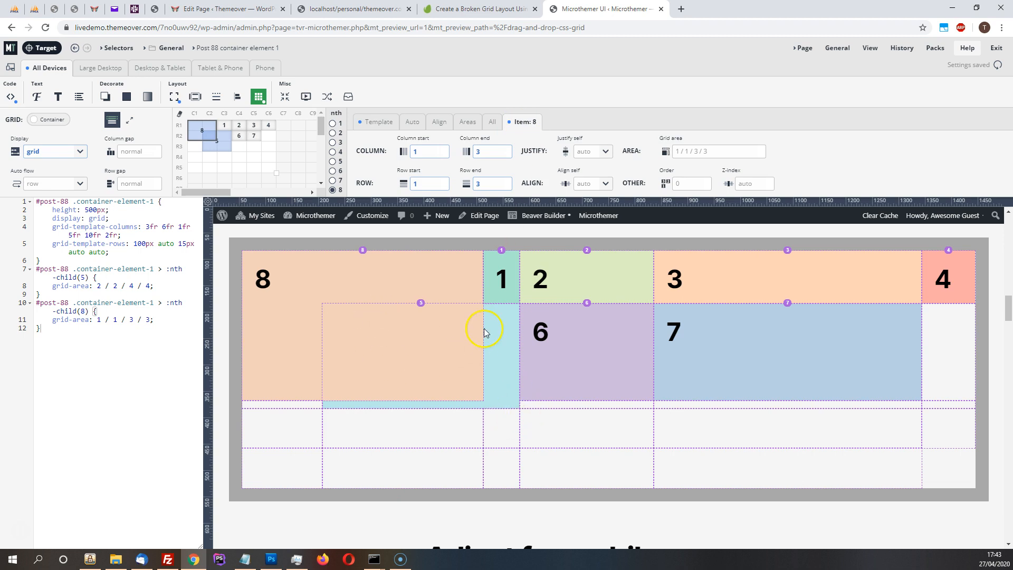
mouse_move(385, 309)
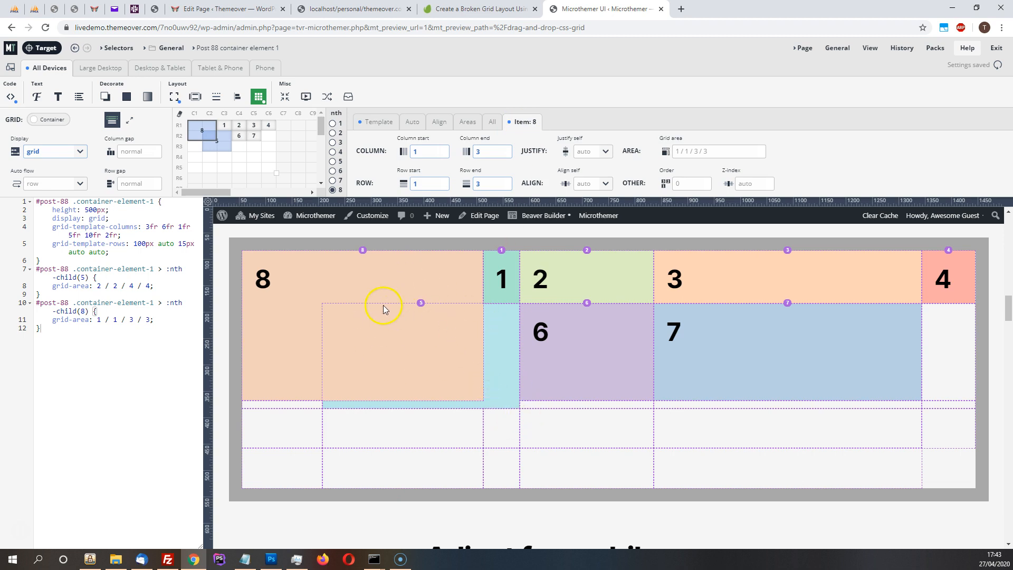
mouse_move(434, 314)
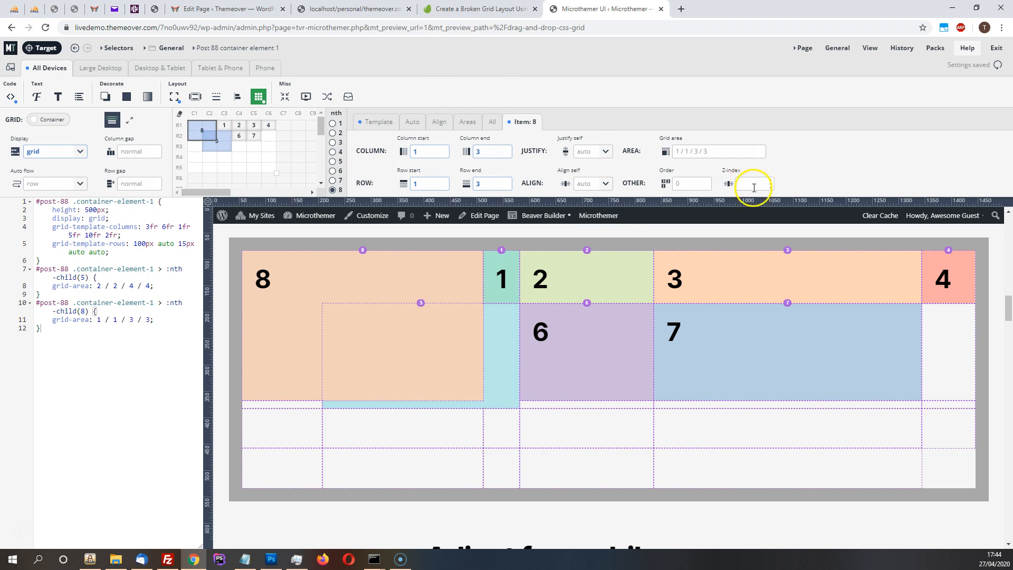
left_click(749, 184)
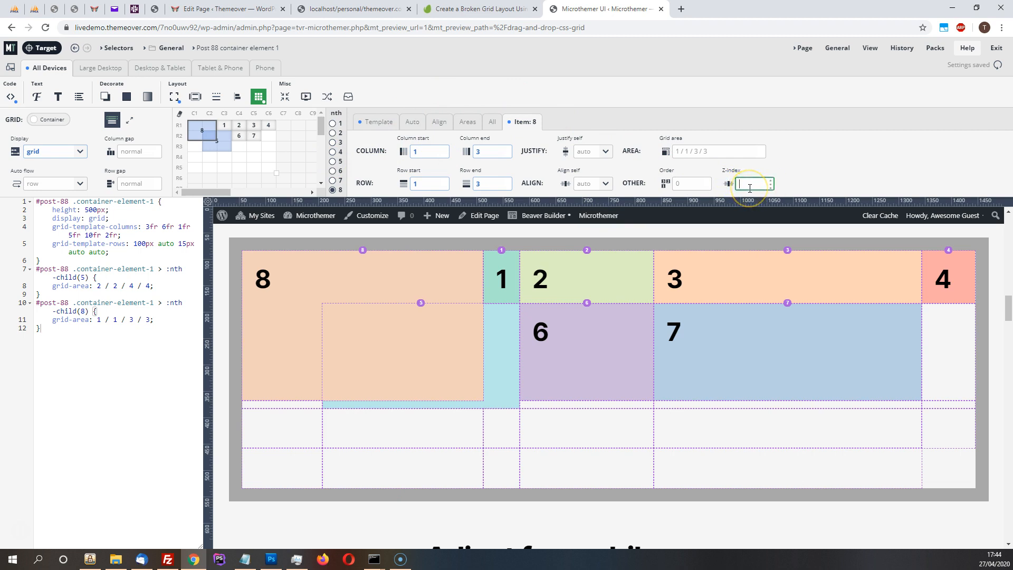
type("-1")
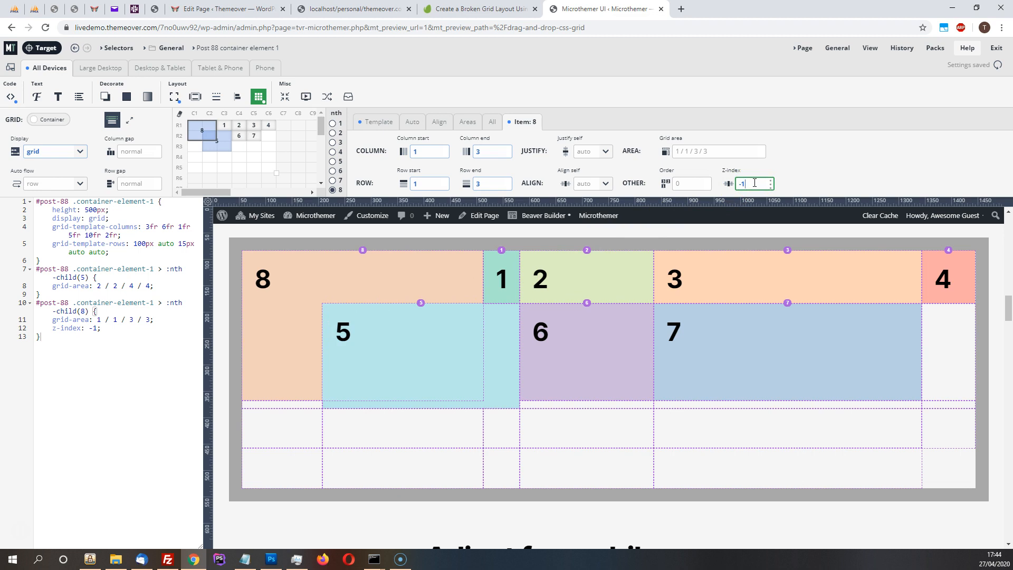
Glance at the Microthemer changelog and tutorial tabs, then return to the editor
left_click(353, 9)
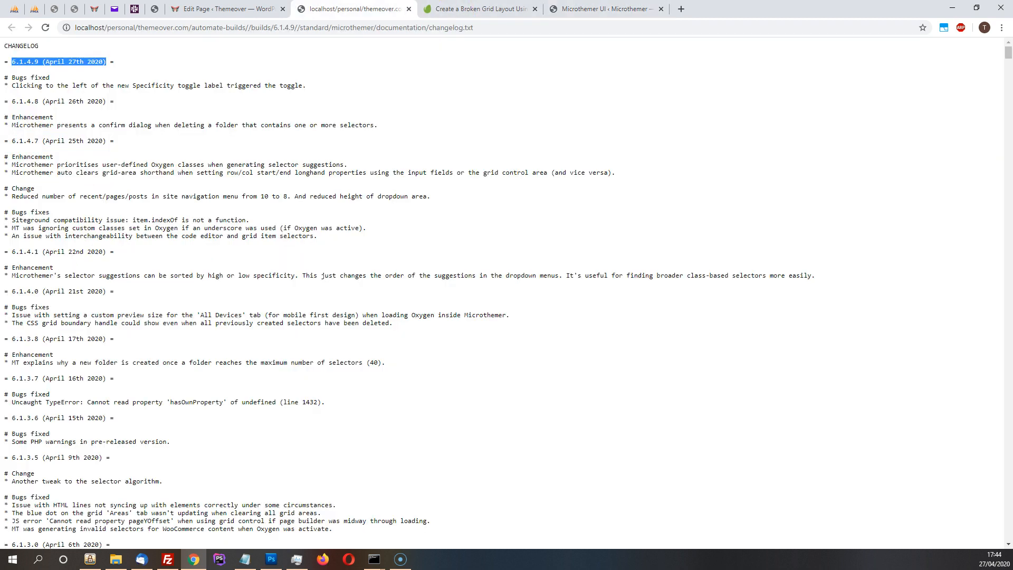
left_click(477, 9)
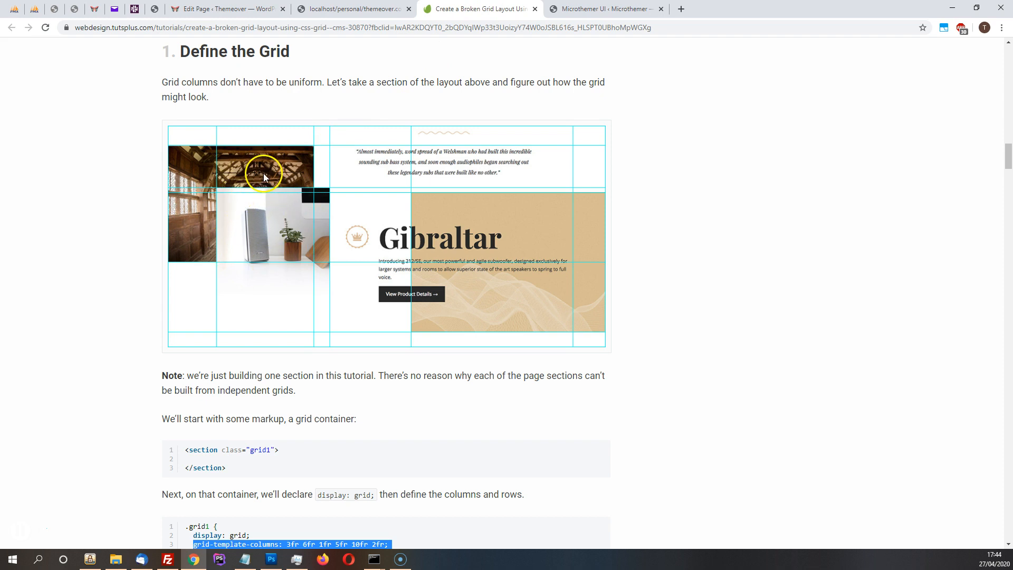
left_click(604, 9)
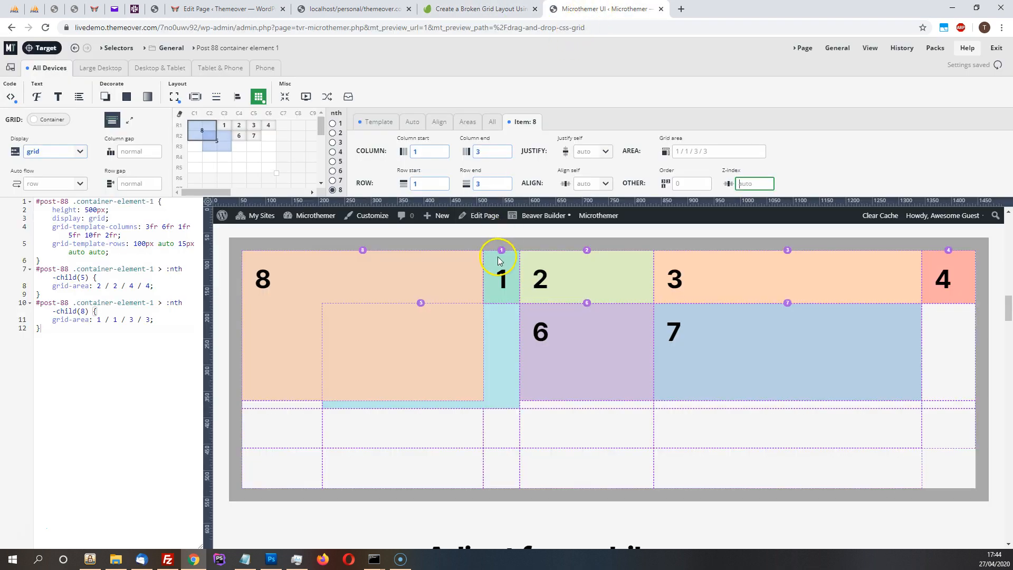
Give item 8 z-index -1 beneath item 5 and move item 6 to row 3, column 5
left_click(752, 182)
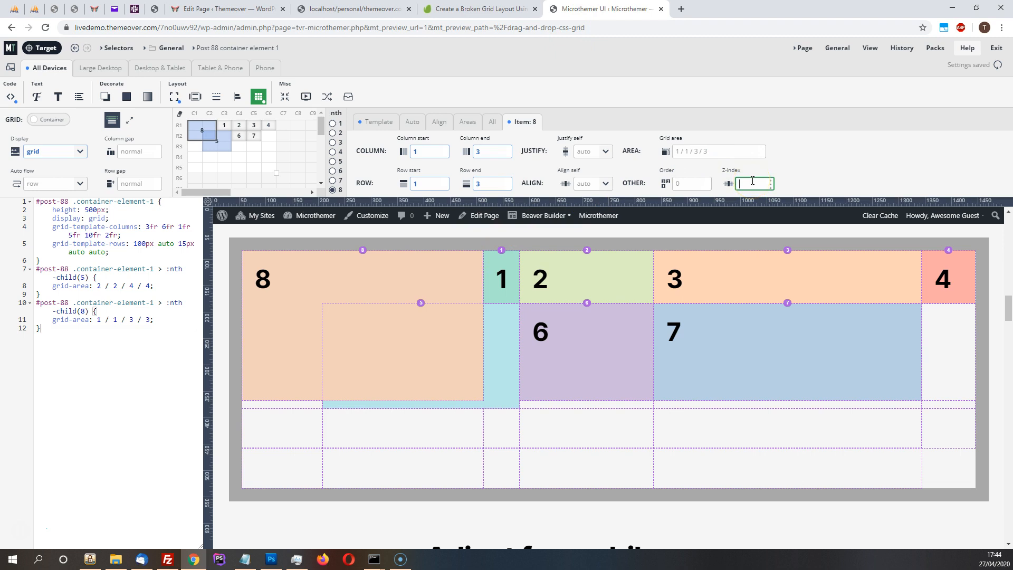
type("-1;")
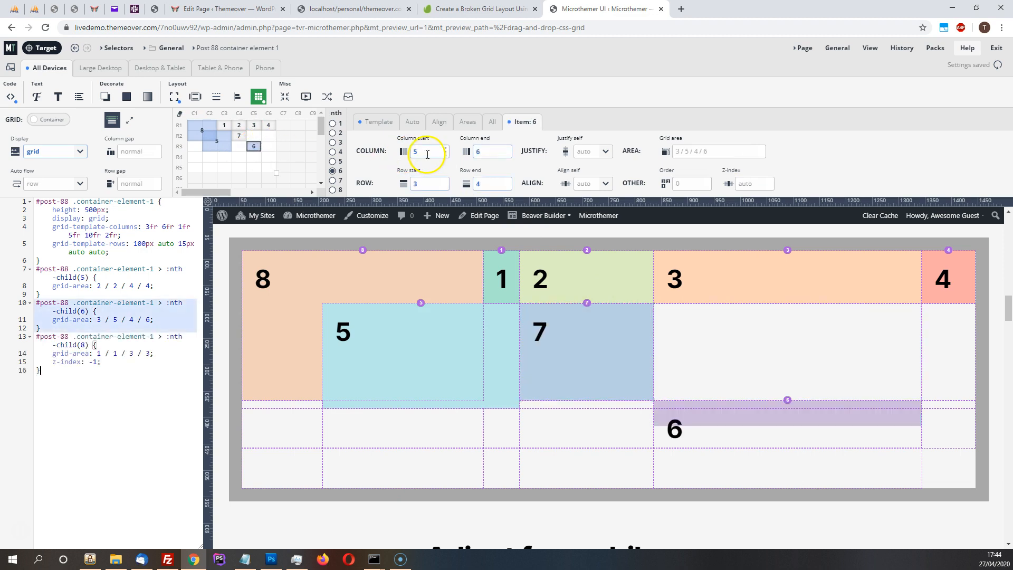
left_click(255, 146)
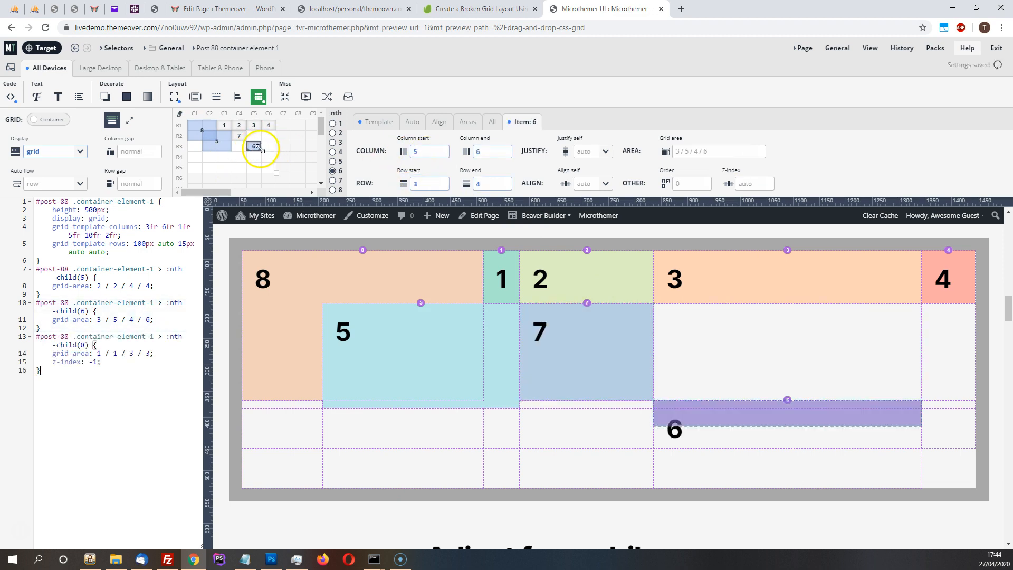